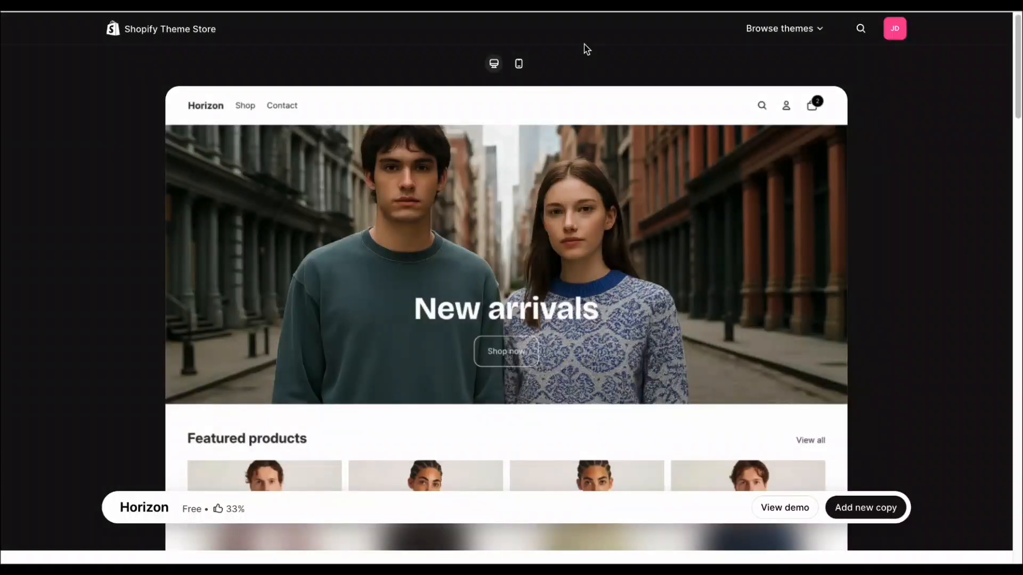
Step: Browse the Horizon demo store, then open the Horizon theme in the theme editor
scroll(down, 3)
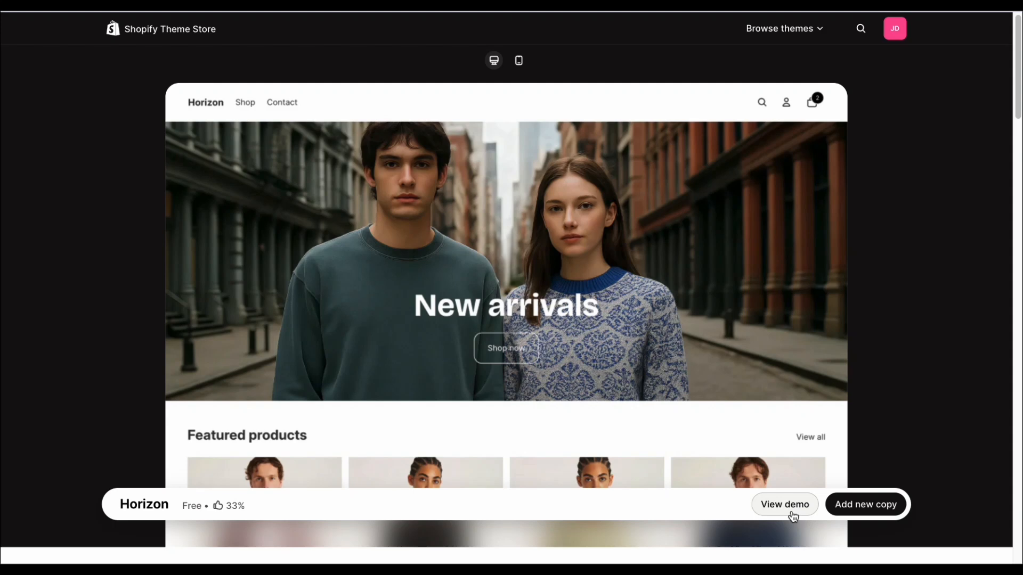
click(785, 505)
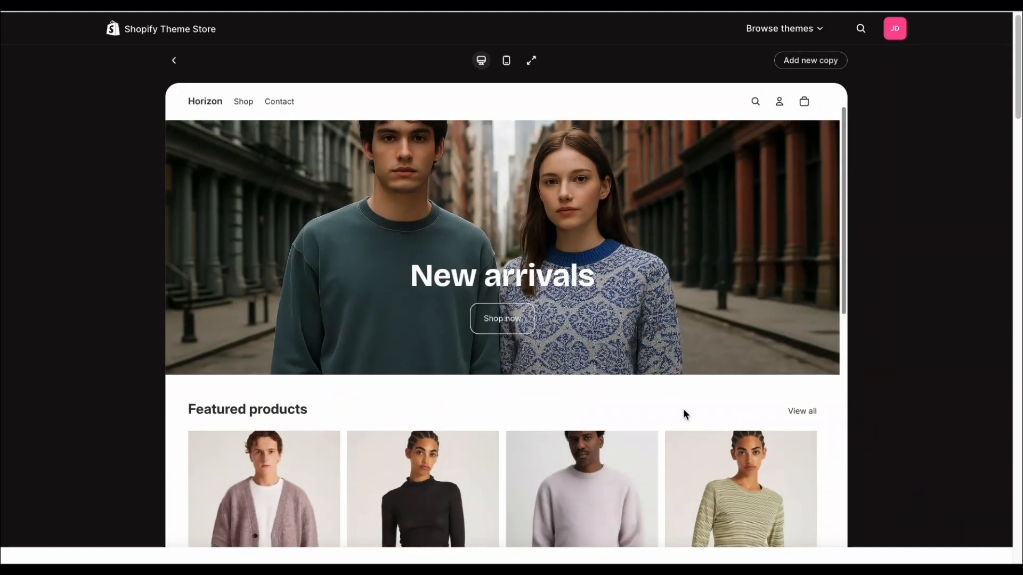
scroll(down, 3)
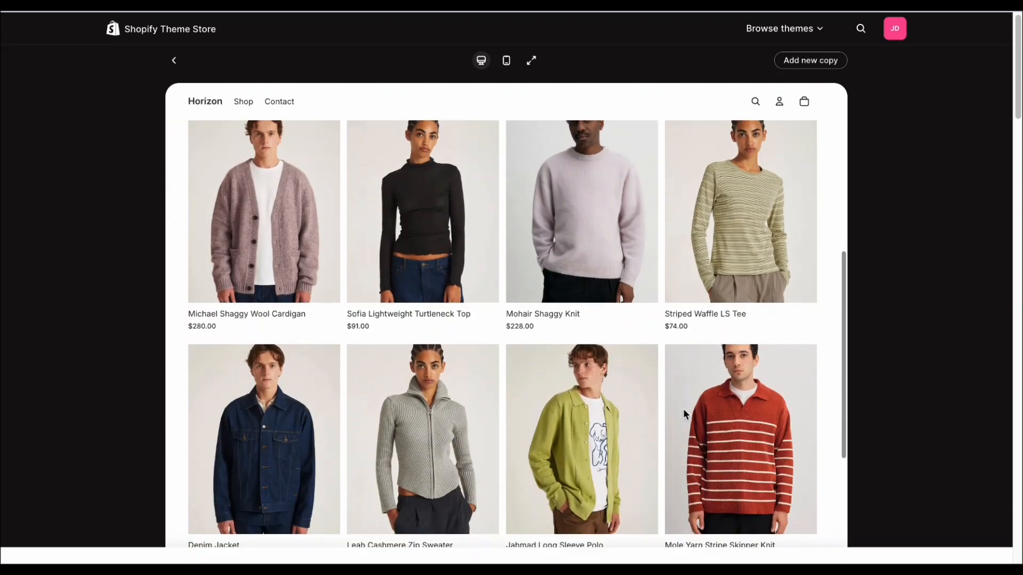
scroll(down, 3)
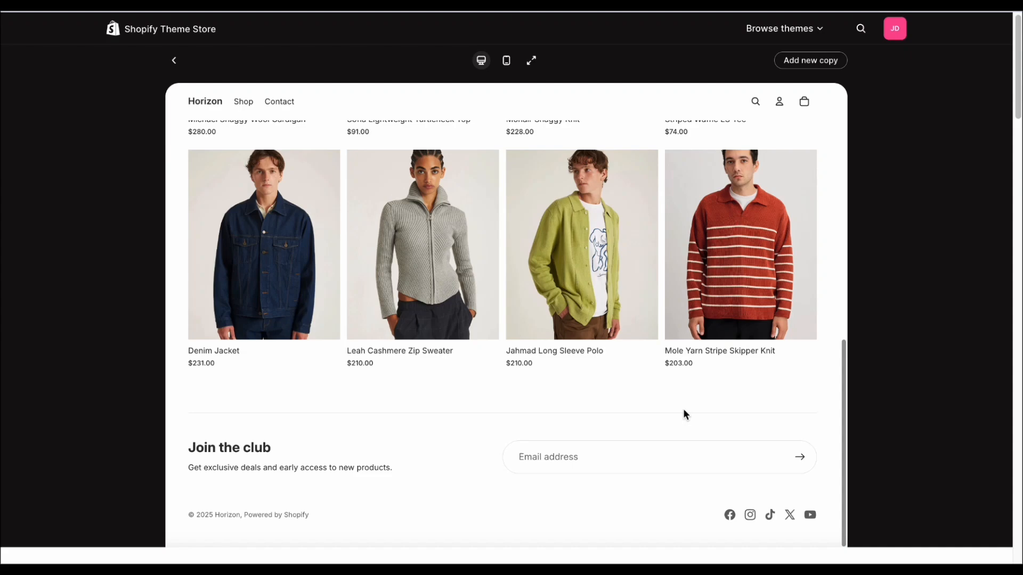
scroll(up, 3)
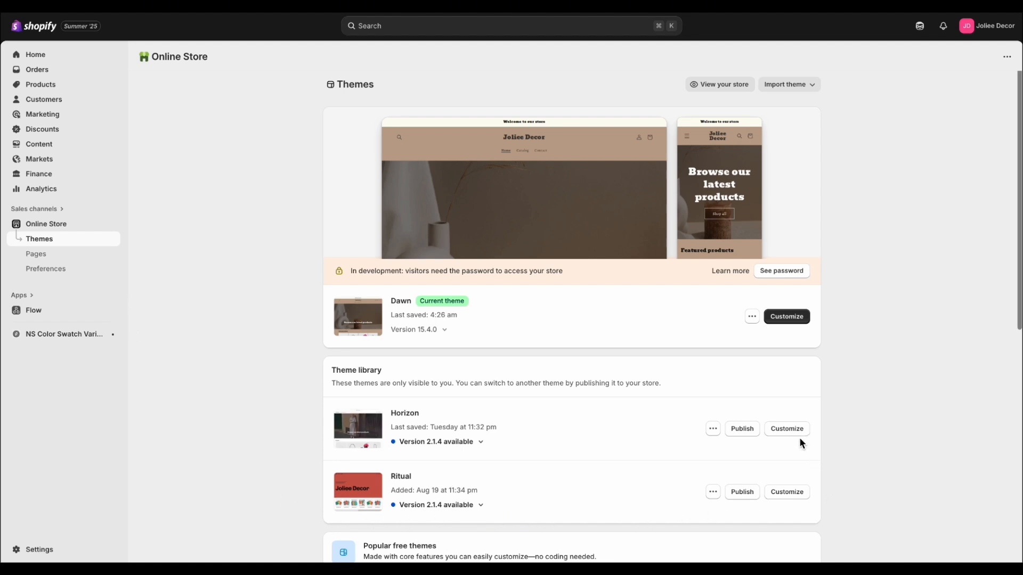
click(786, 428)
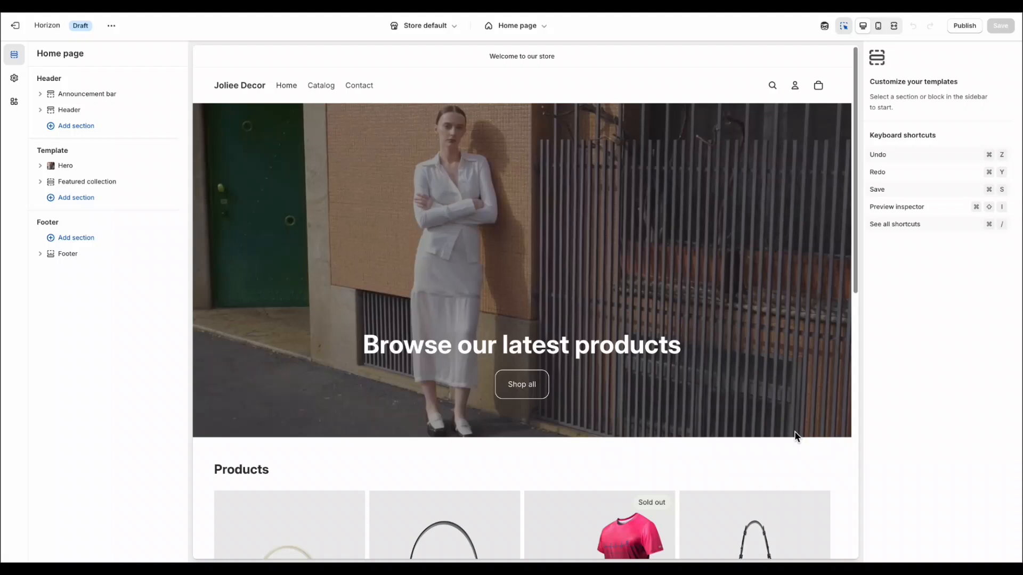
Step: Browse Add section, Featured collection blocks and the Media block, ending on Hero settings
click(87, 181)
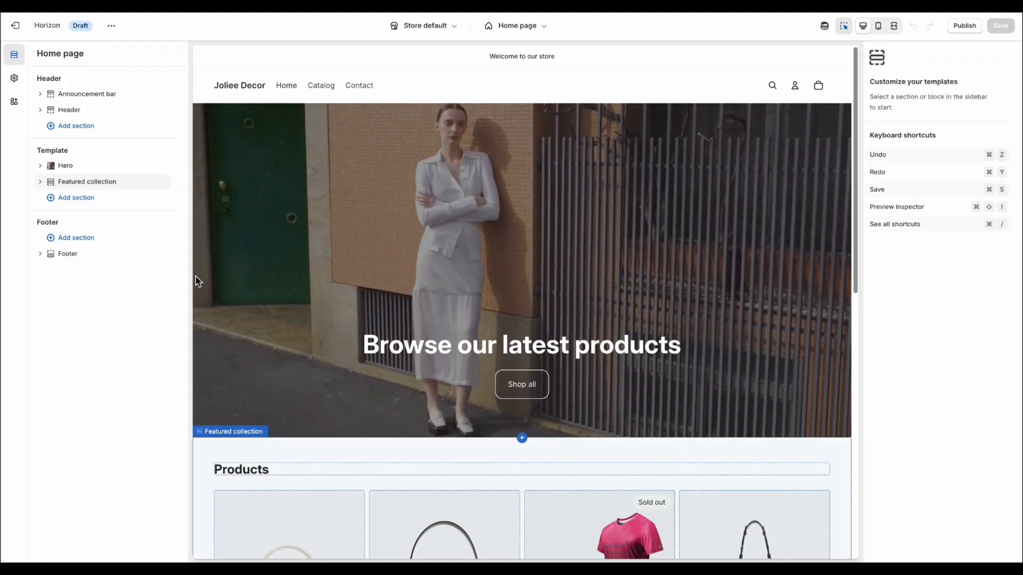
click(76, 197)
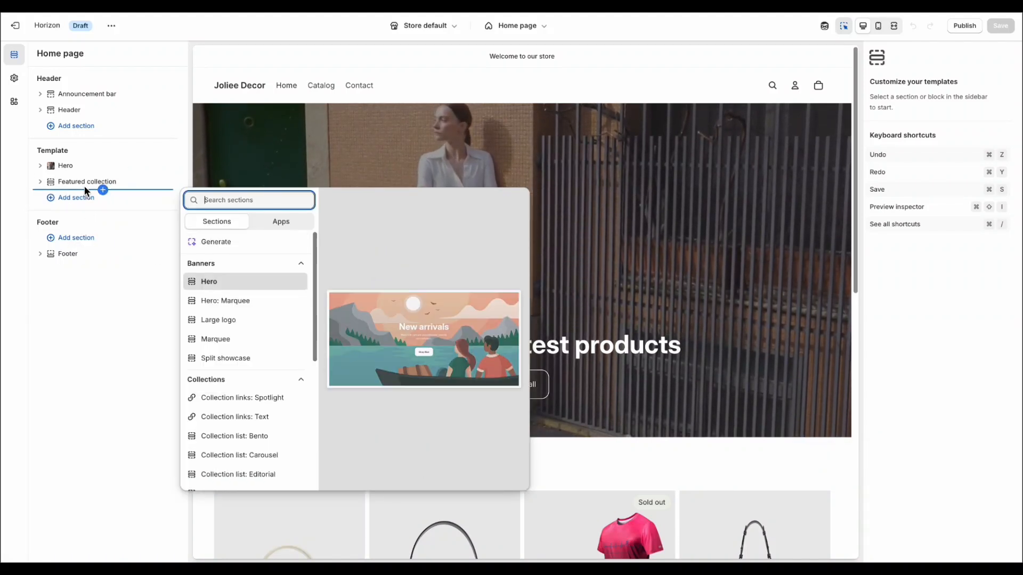
click(87, 181)
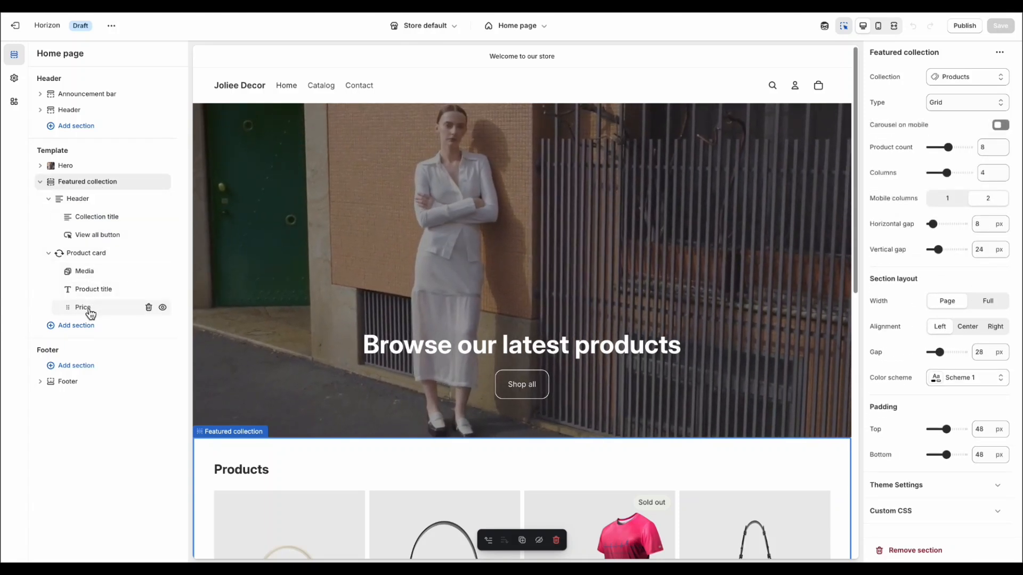
mouse_move(77, 198)
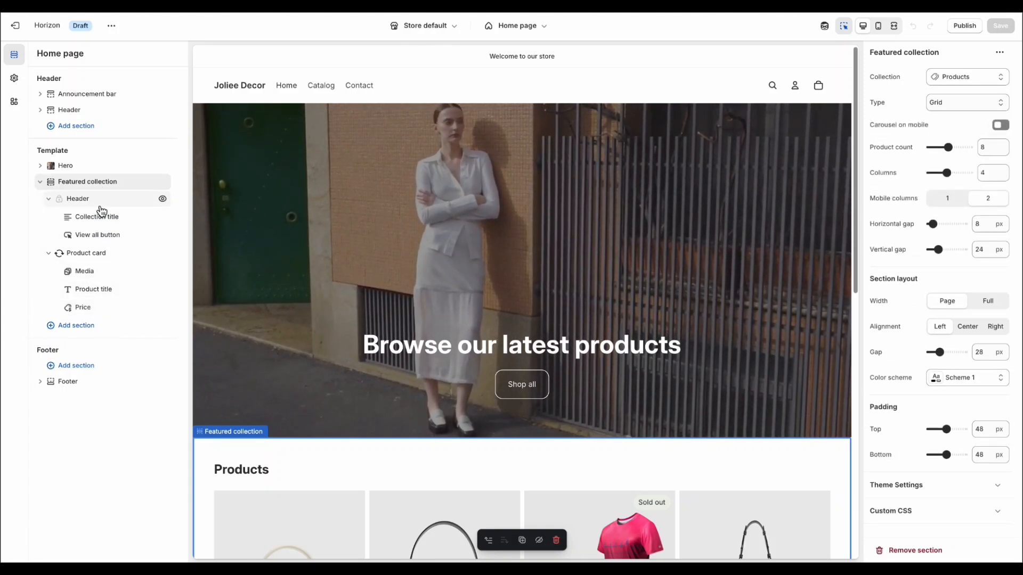
mouse_move(116, 209)
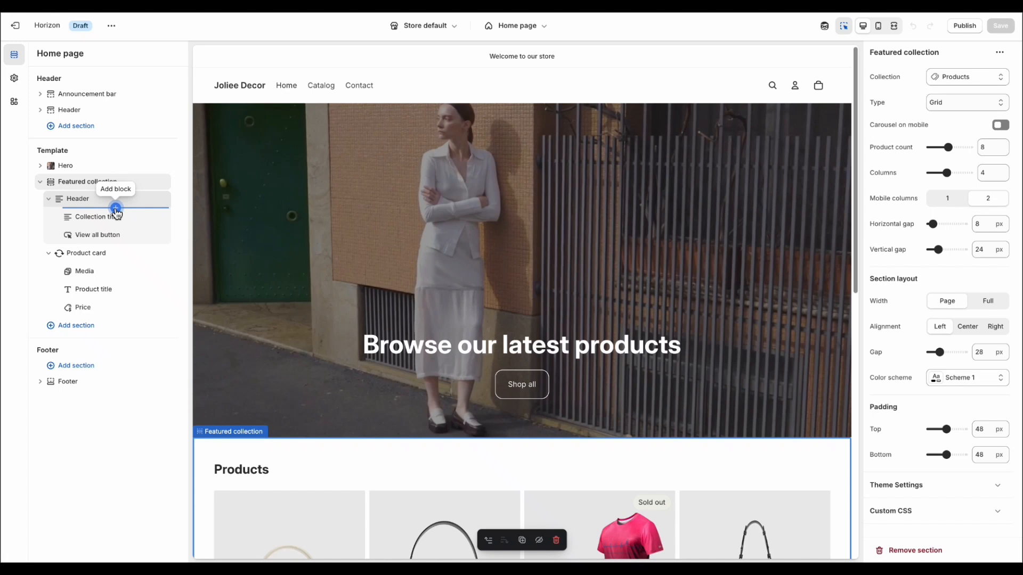
click(116, 209)
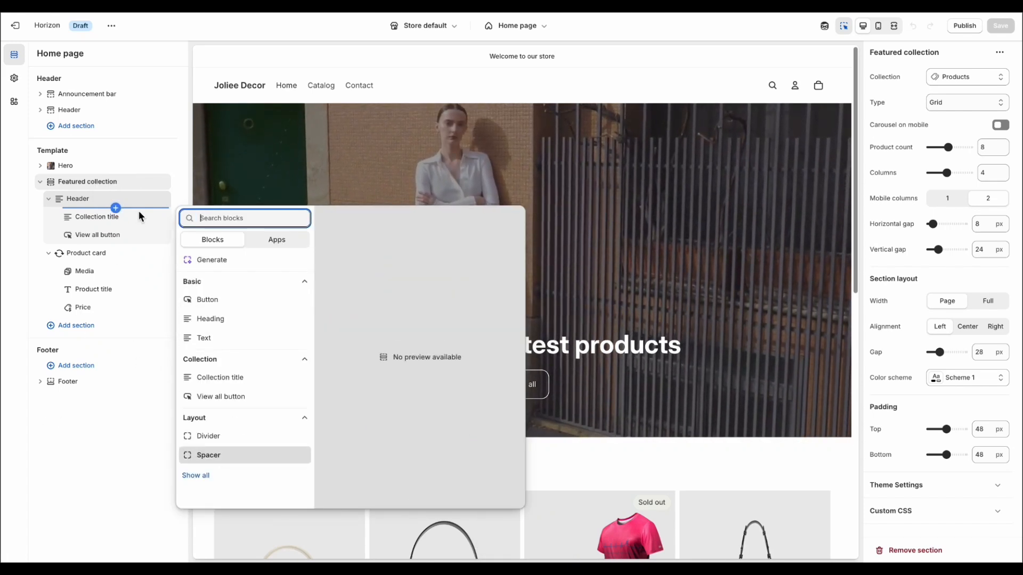
click(84, 271)
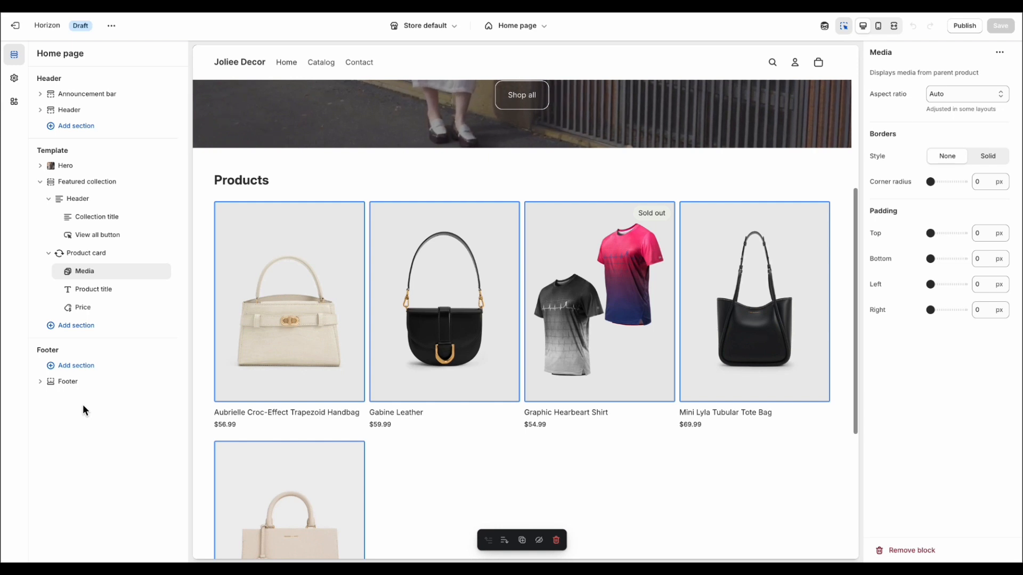
click(65, 165)
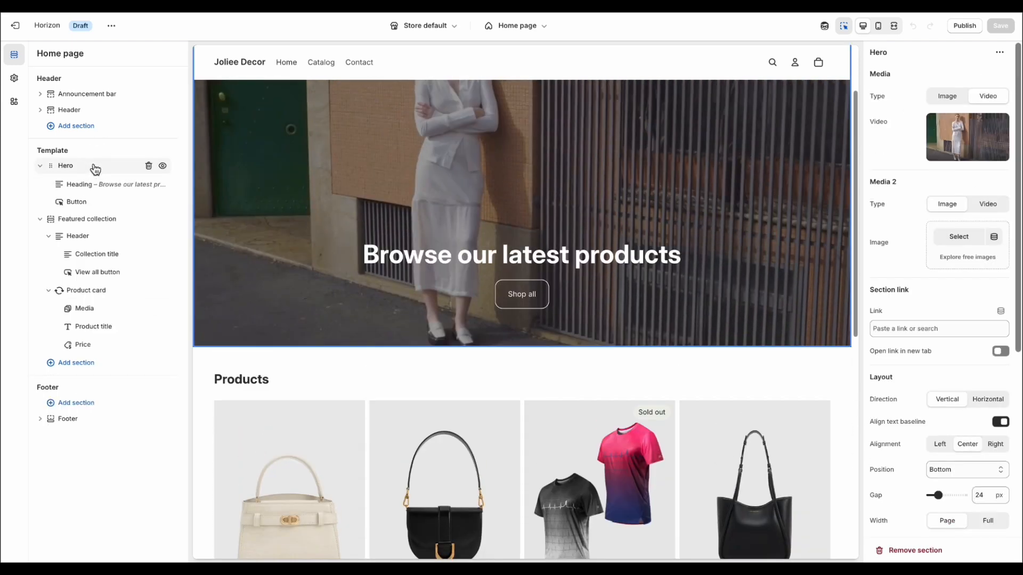
click(76, 363)
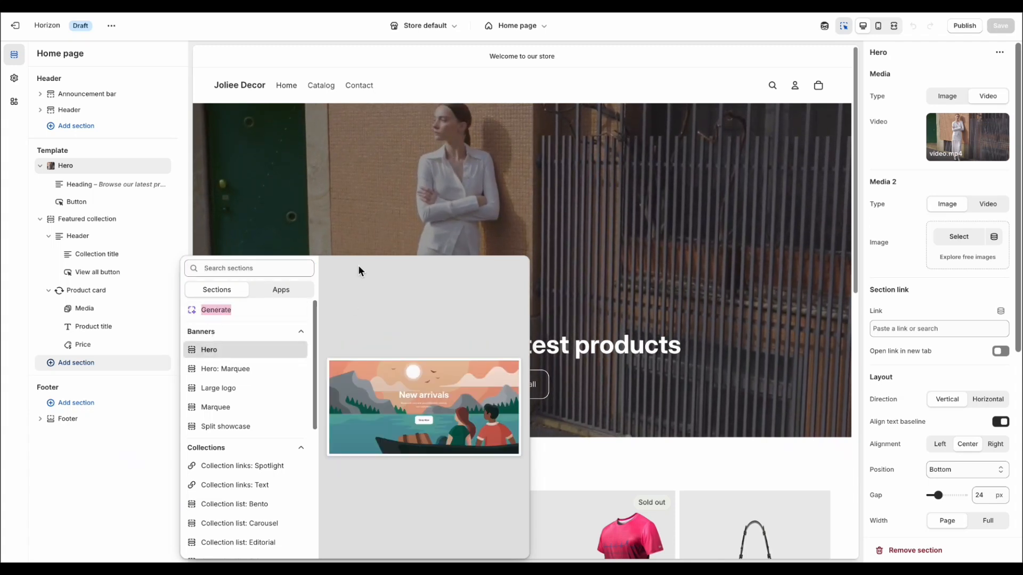
mouse_move(218, 388)
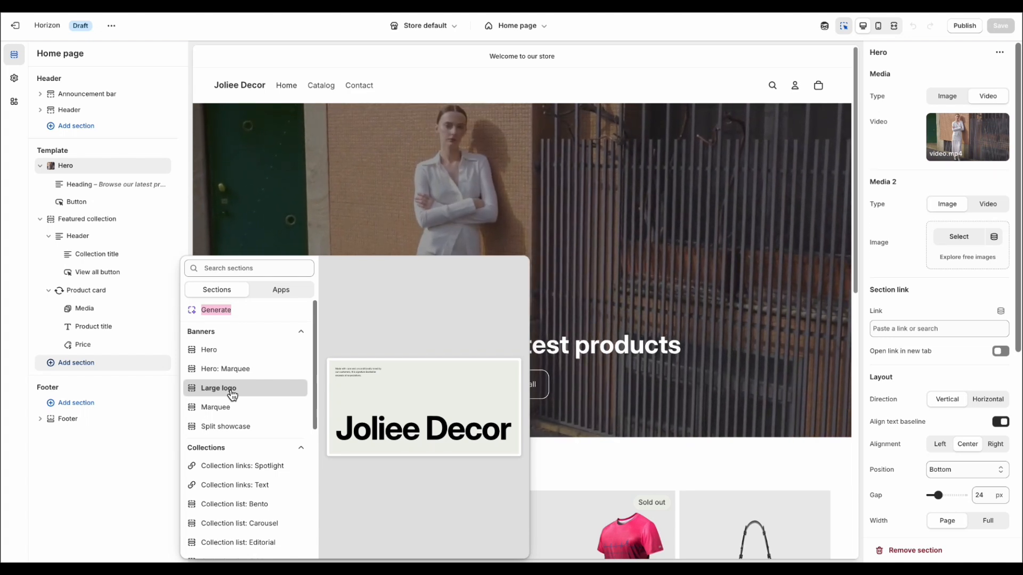
mouse_move(234, 430)
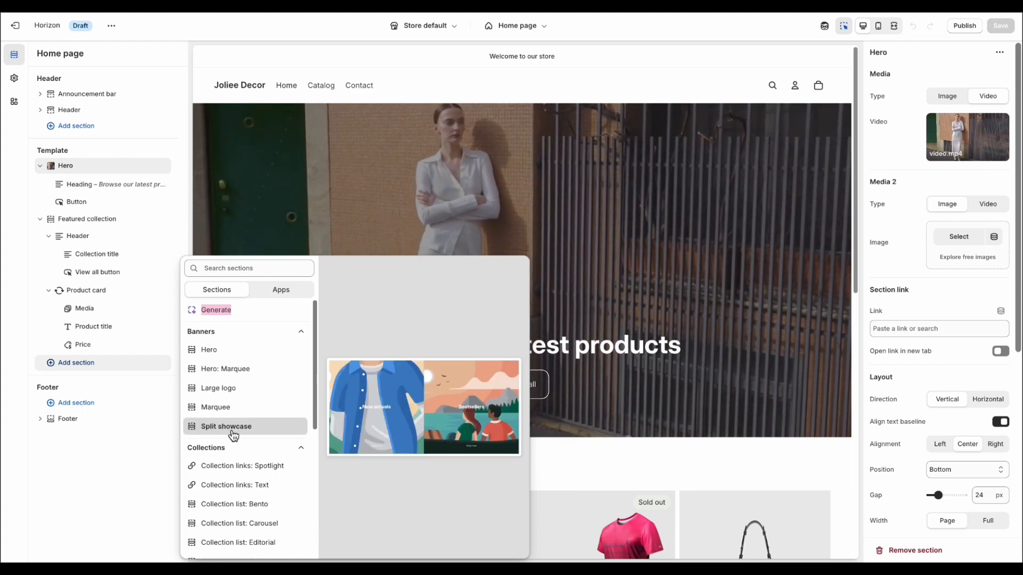
mouse_move(241, 388)
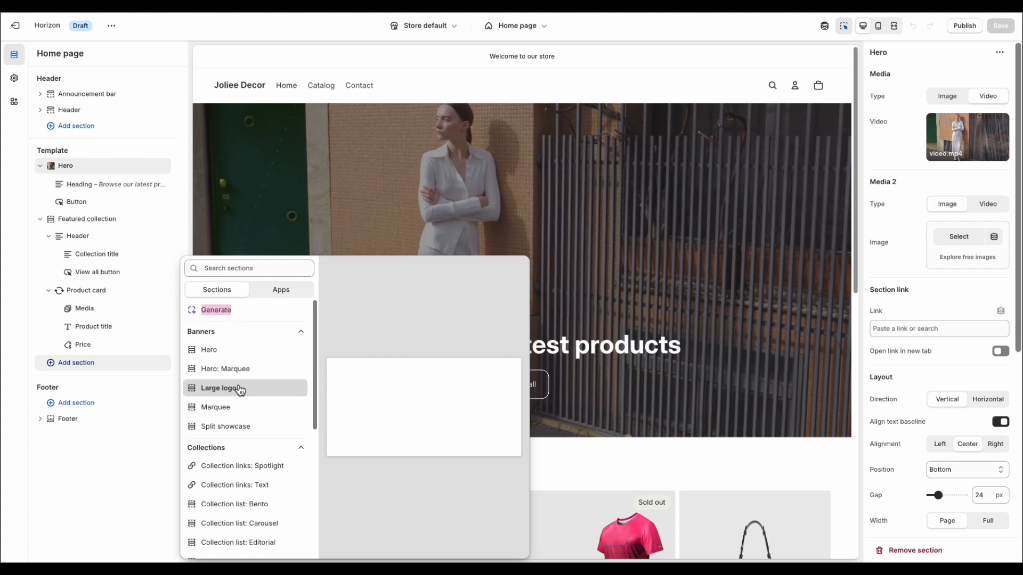
mouse_move(226, 426)
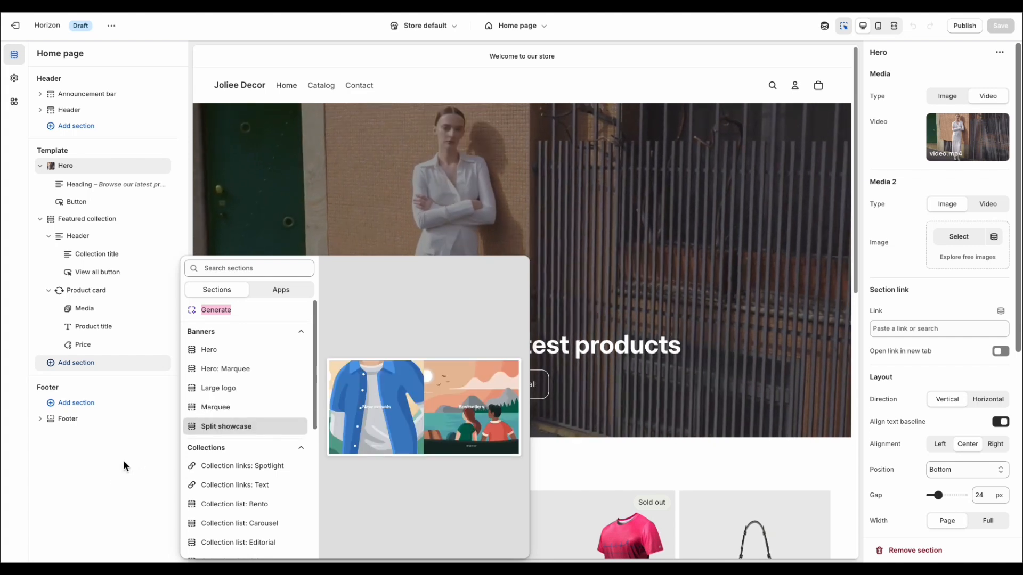
mouse_move(93, 479)
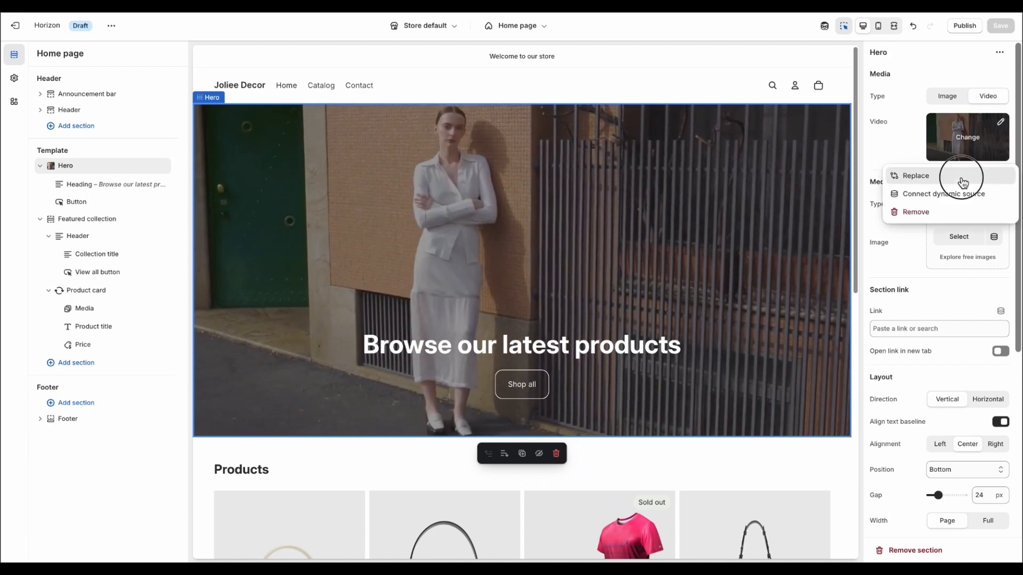
Step: Start replacing the Hero section's background video to reach the Generate image dialog
click(915, 176)
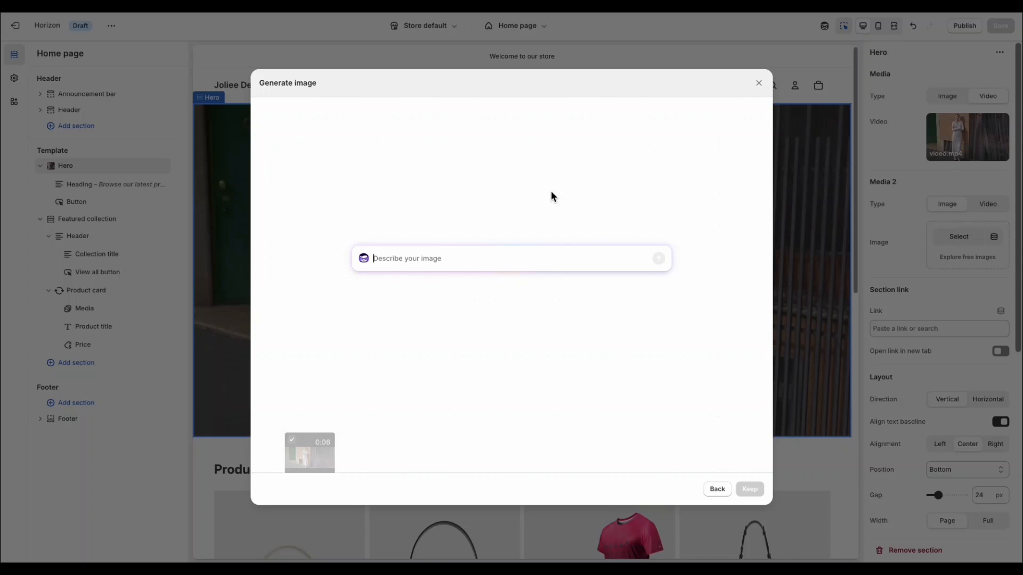
mouse_move(400, 210)
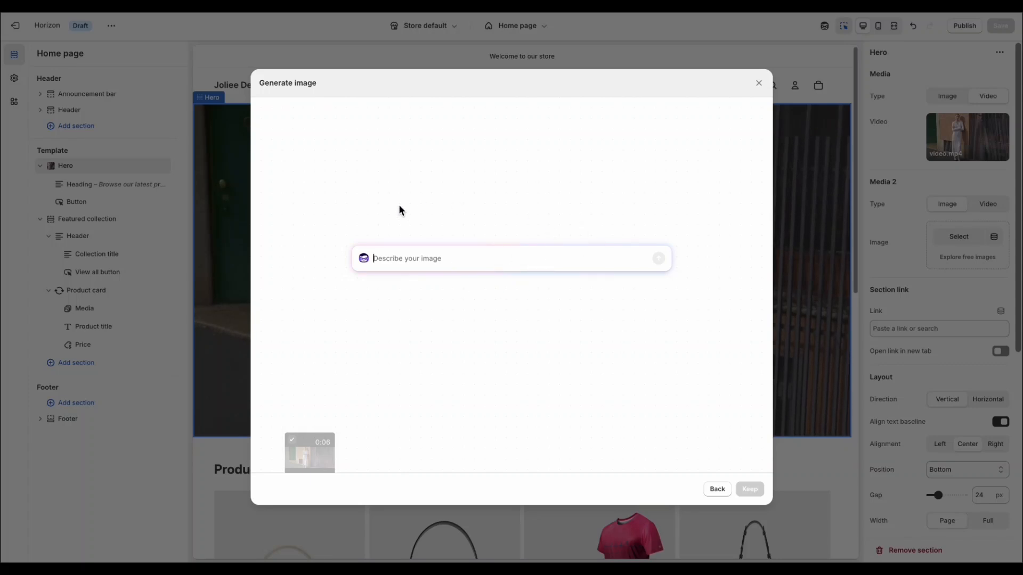
click(757, 83)
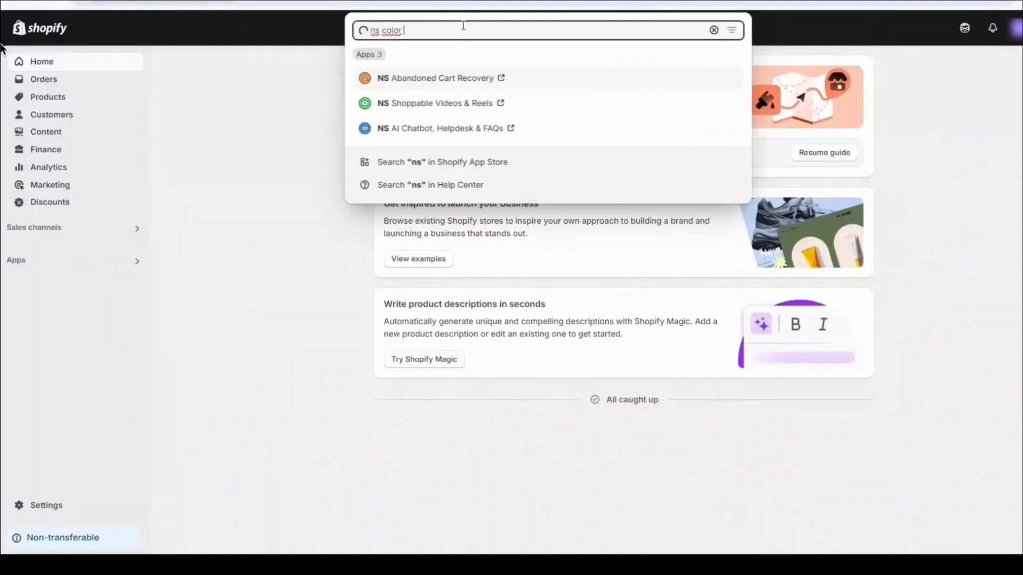
Step: Search 'swatch varia', open NS Color Swatch Variant Images and start installing it
text(swatch variant)
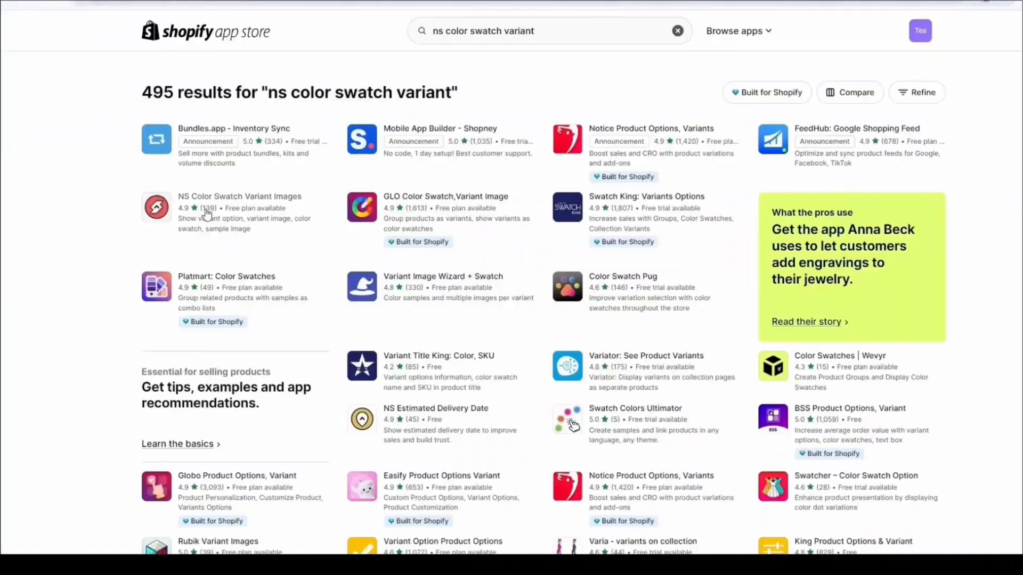
click(239, 197)
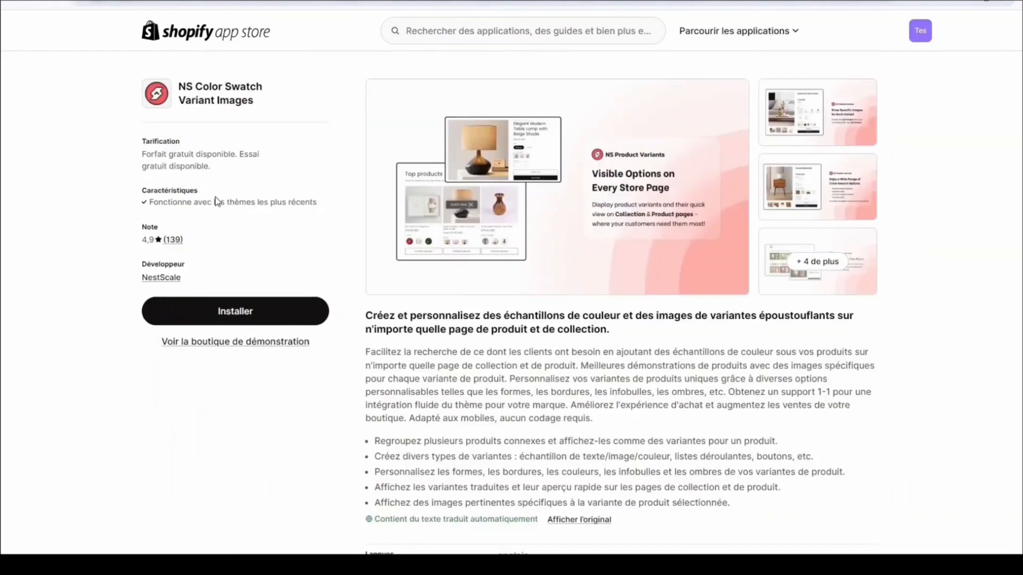
click(235, 311)
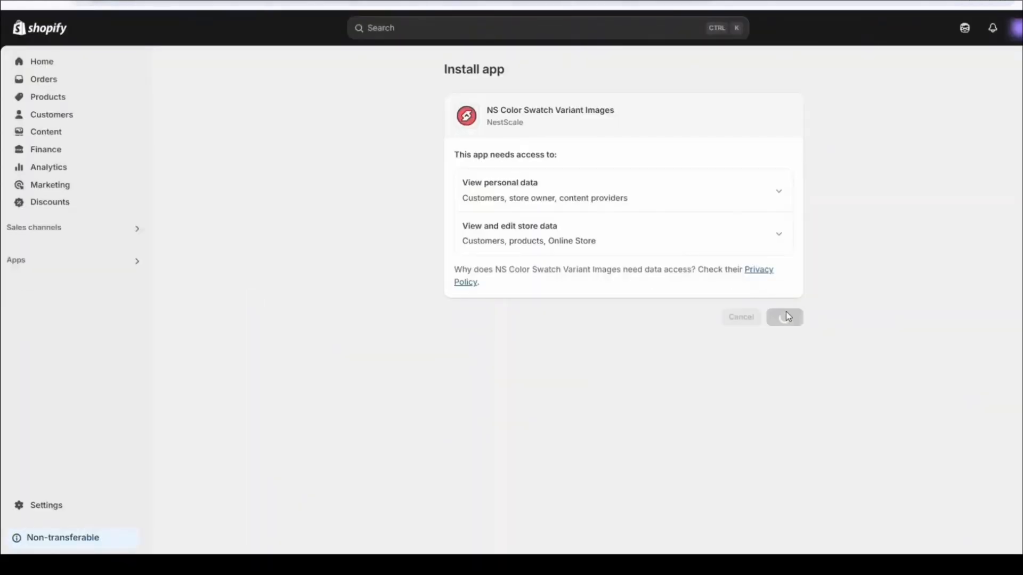
Step: Approve the app's data access permissions and install NS Color Swatch Variant Images
click(784, 316)
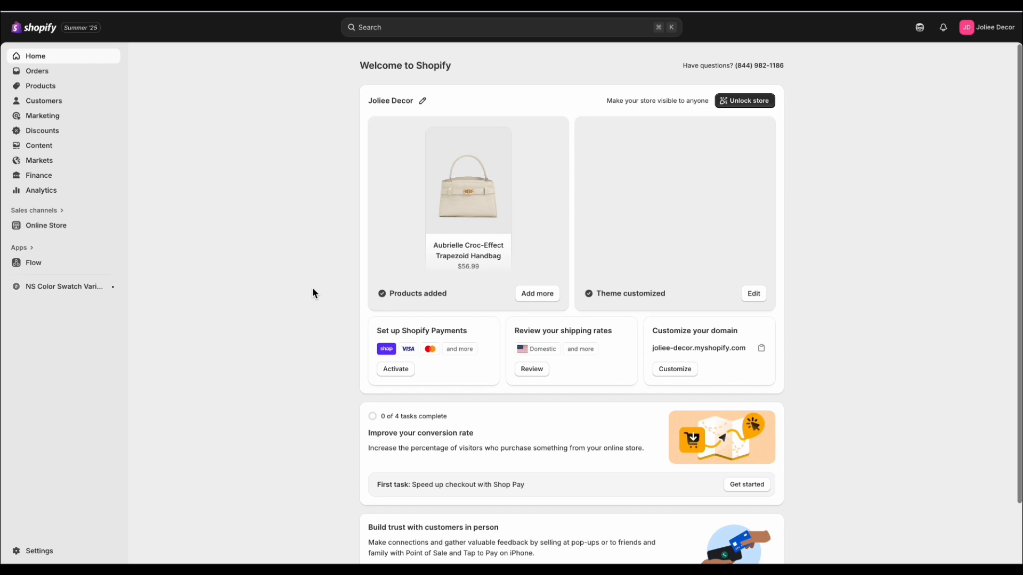
Step: Open the app's Variant images feature and enable it on the Horizon theme
click(64, 286)
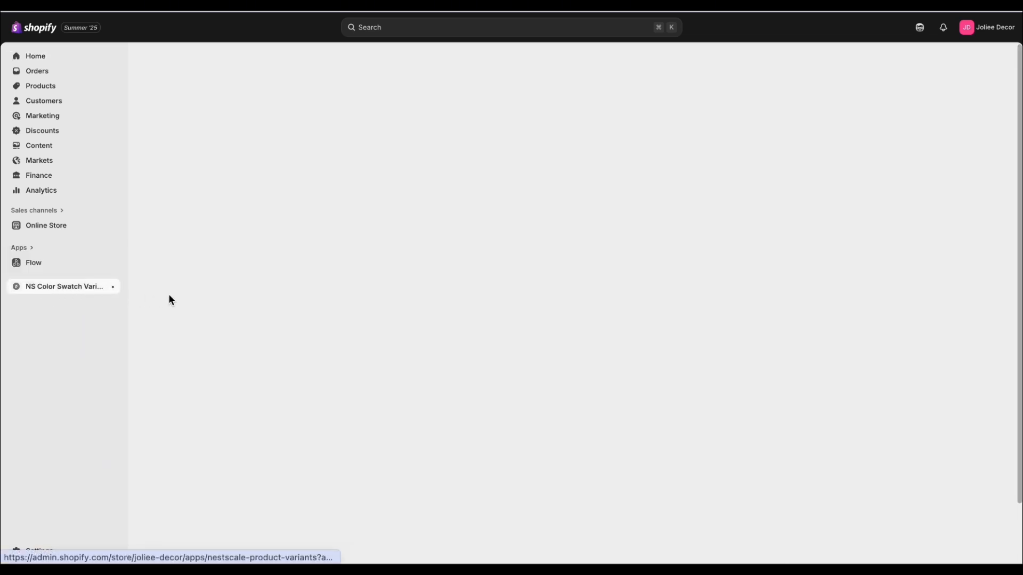
click(63, 287)
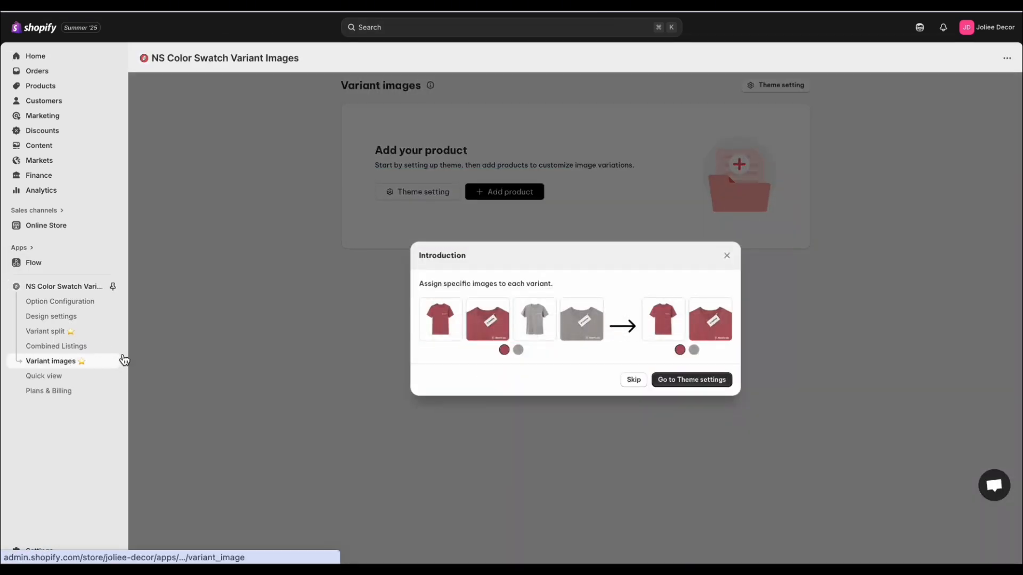
click(690, 379)
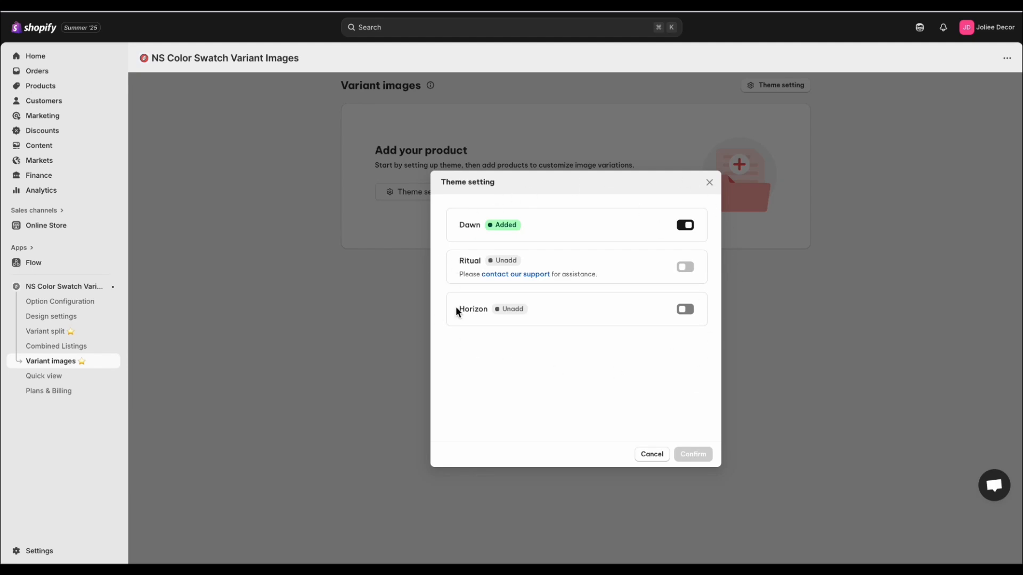
click(684, 308)
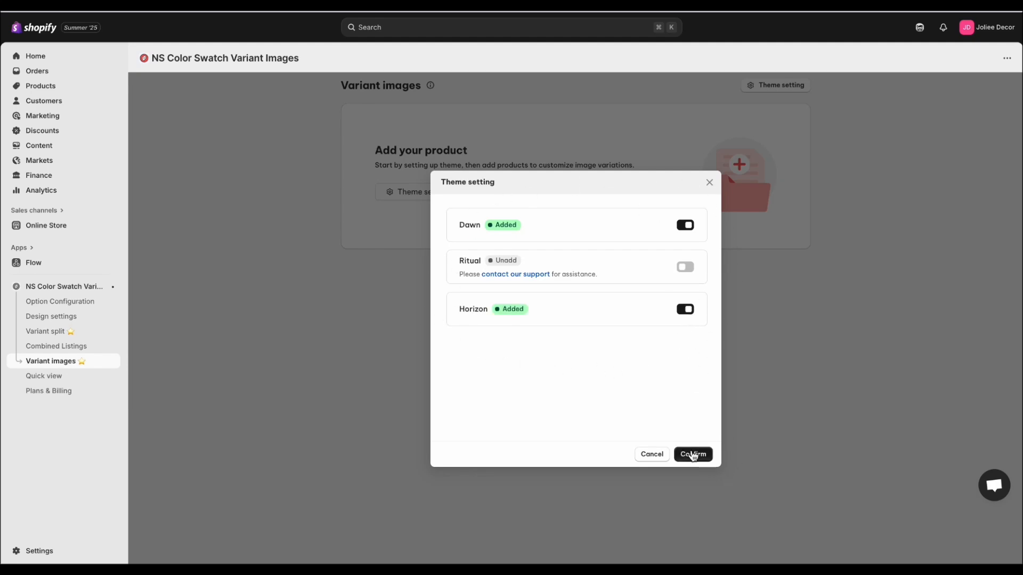
click(692, 454)
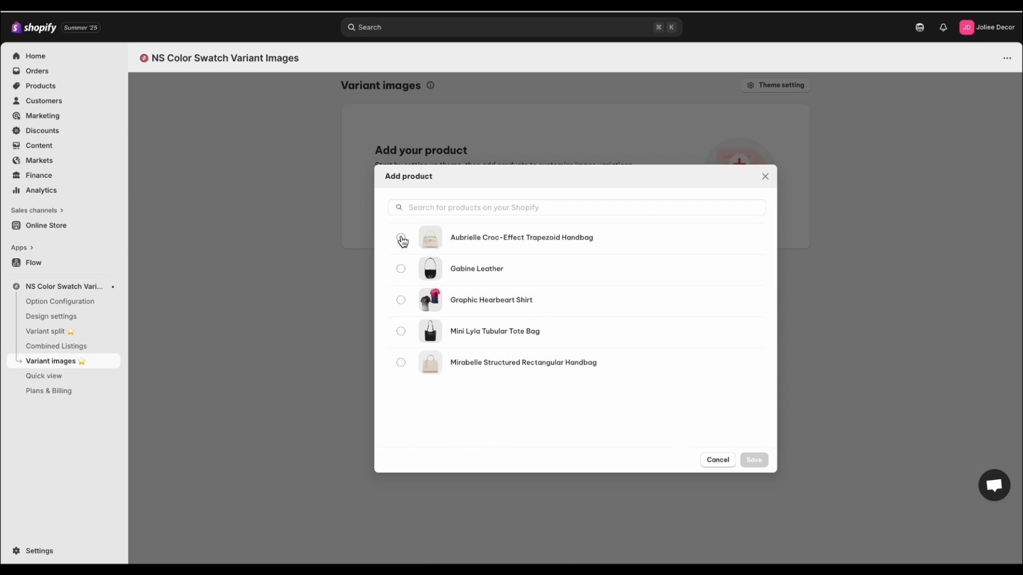
Step: Pick the Aubrielle Croc-Effect Trapezoid Handbag in the product picker and save
click(401, 238)
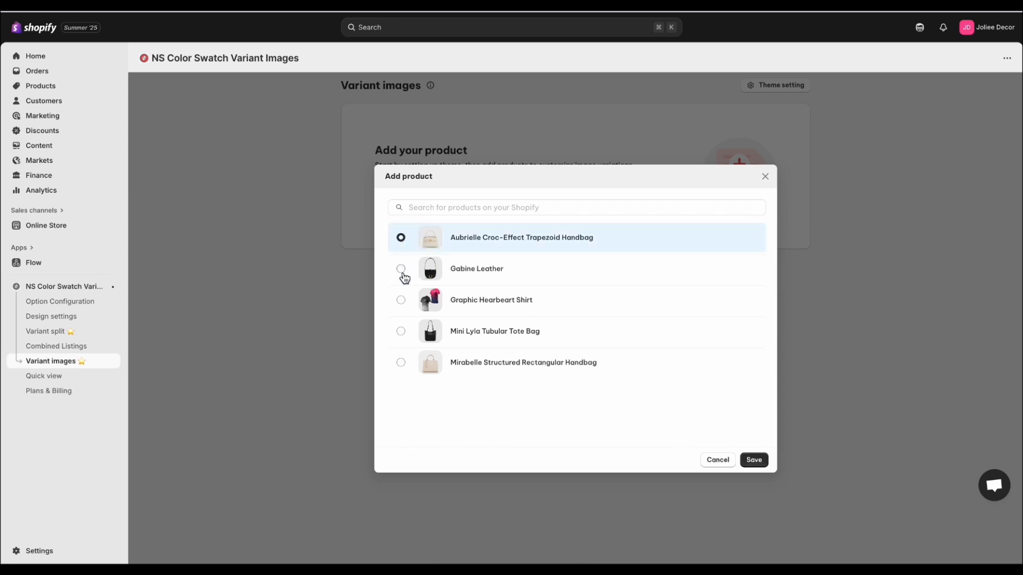
click(401, 268)
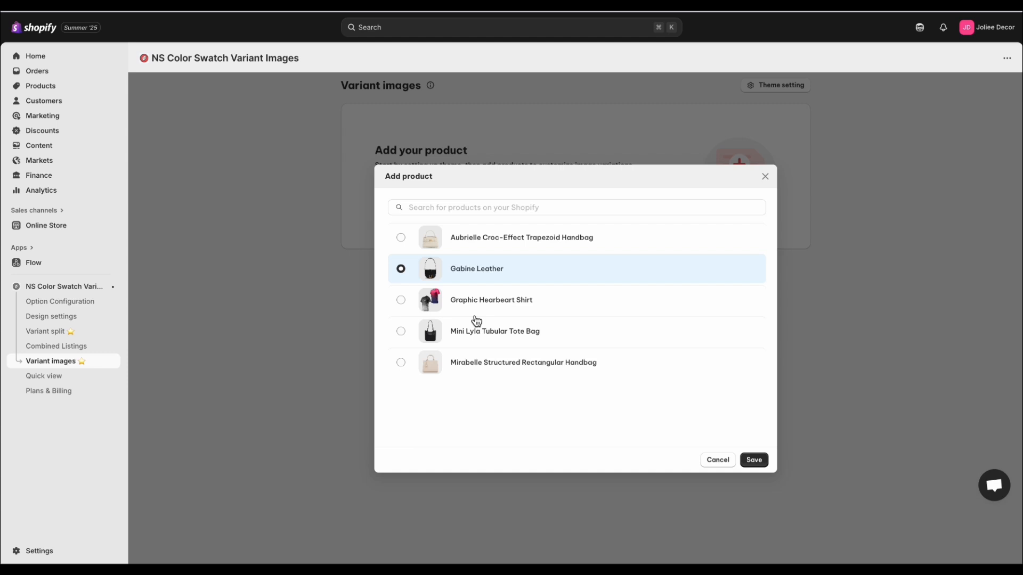
click(401, 236)
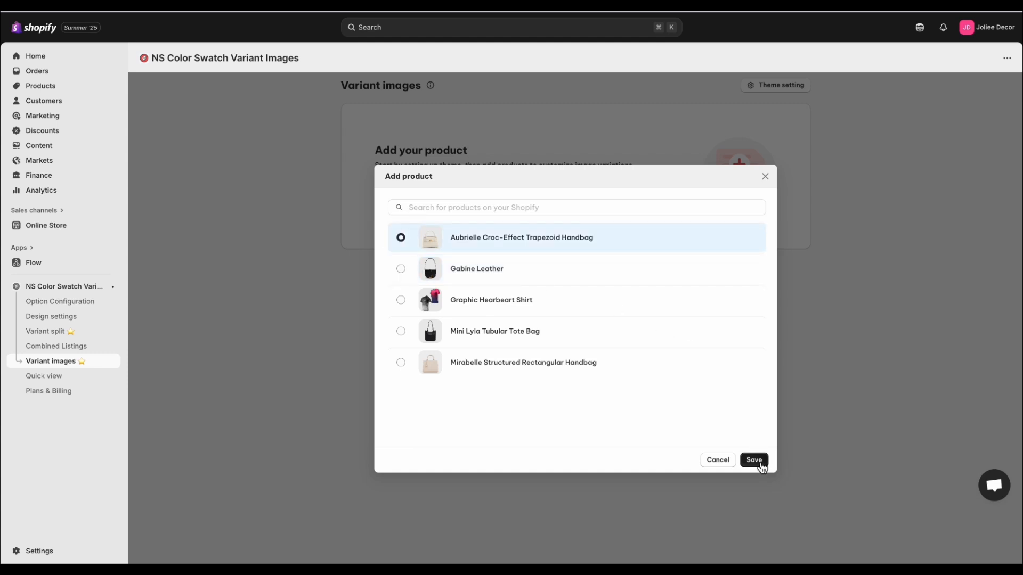
click(753, 460)
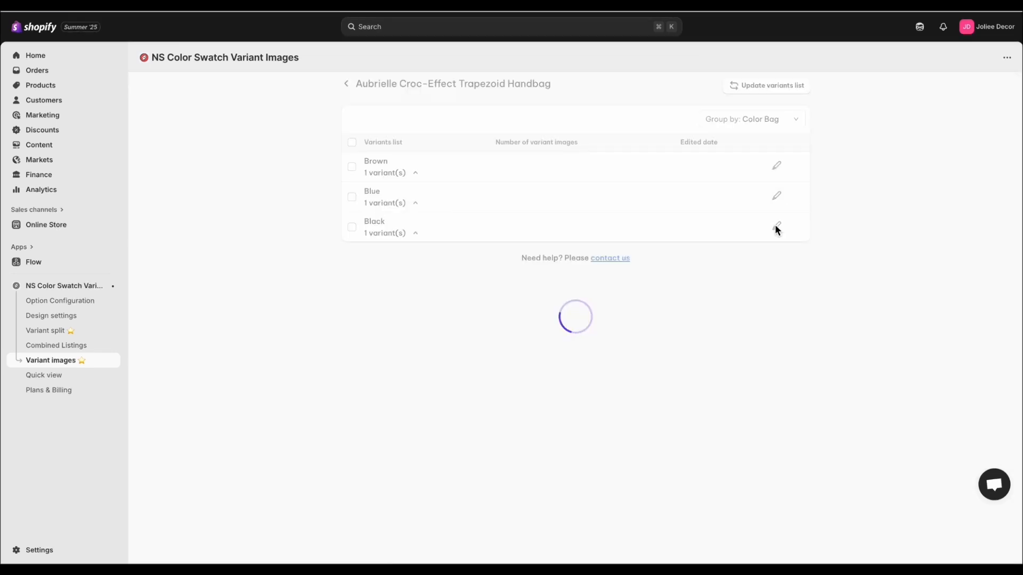
Step: Clear the Black variant's images, select the black bag interior photo, and save
click(776, 229)
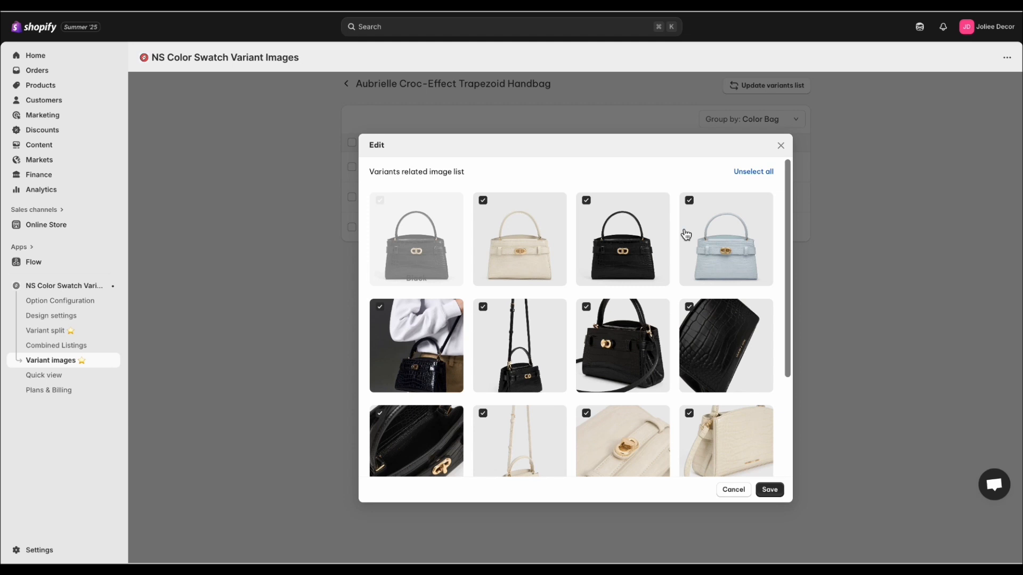
click(752, 171)
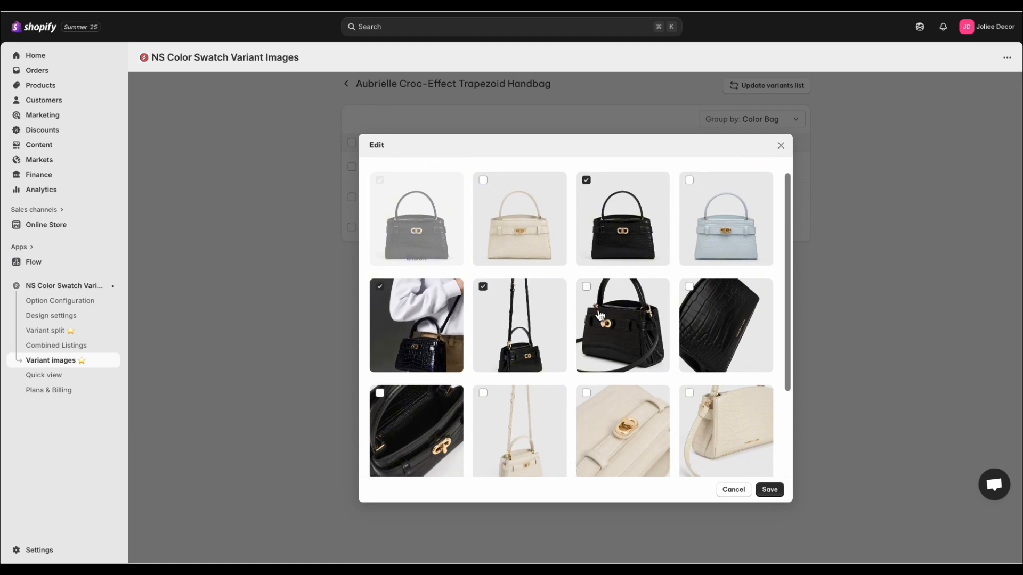
scroll(down, 3)
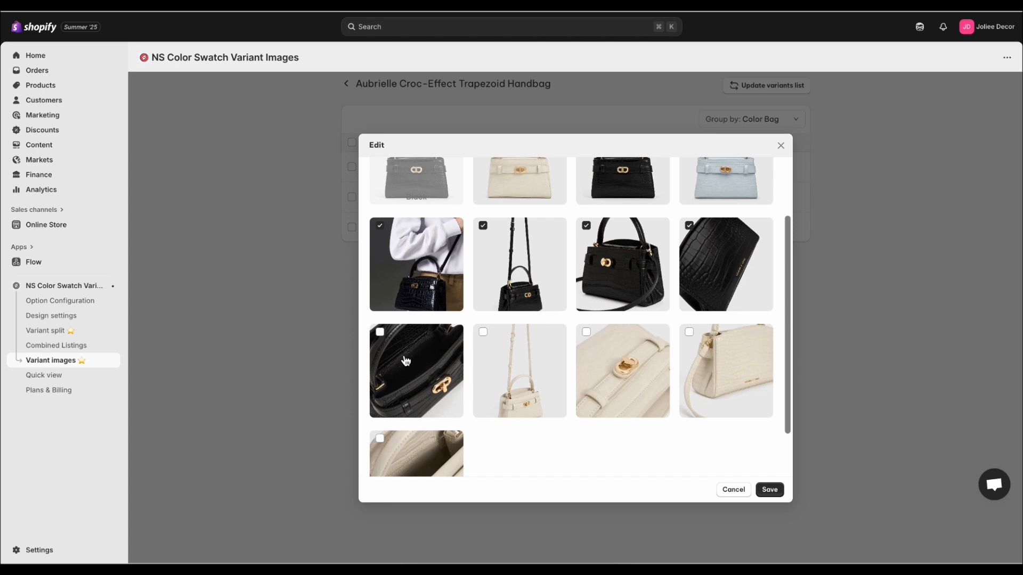
click(380, 331)
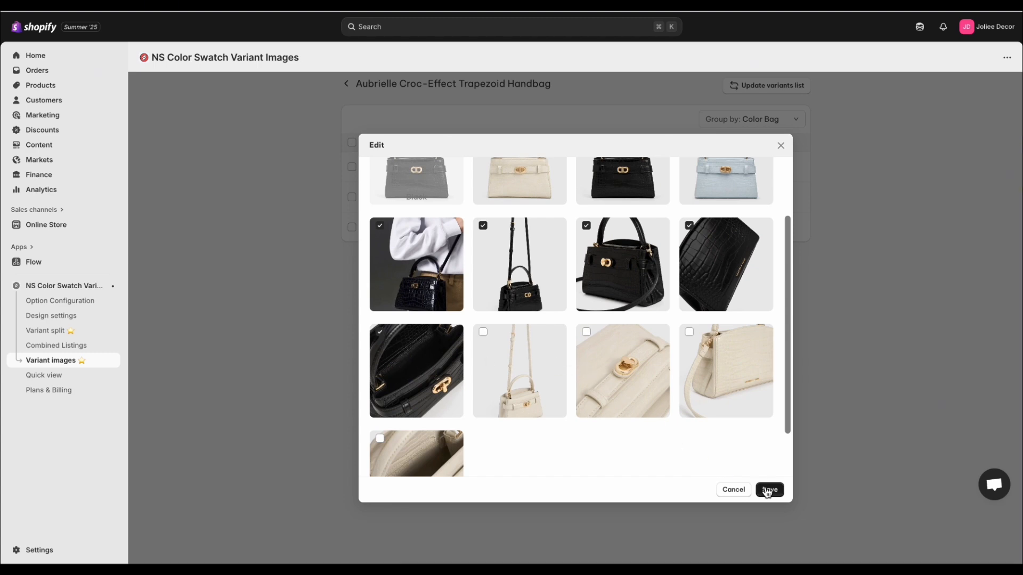
click(768, 490)
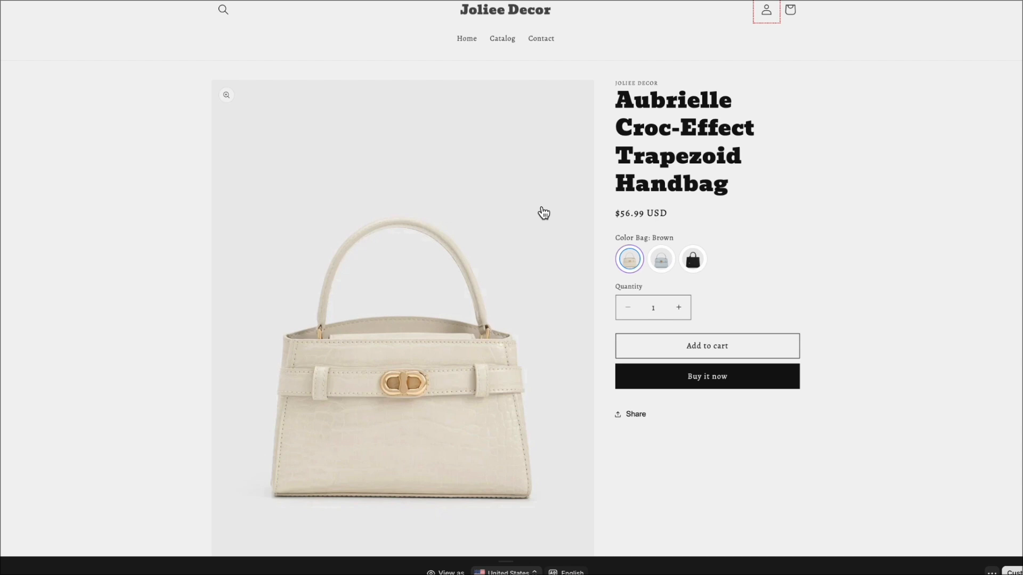
Step: Select the handbag's Black swatch on the storefront and scroll through its black photos
click(692, 259)
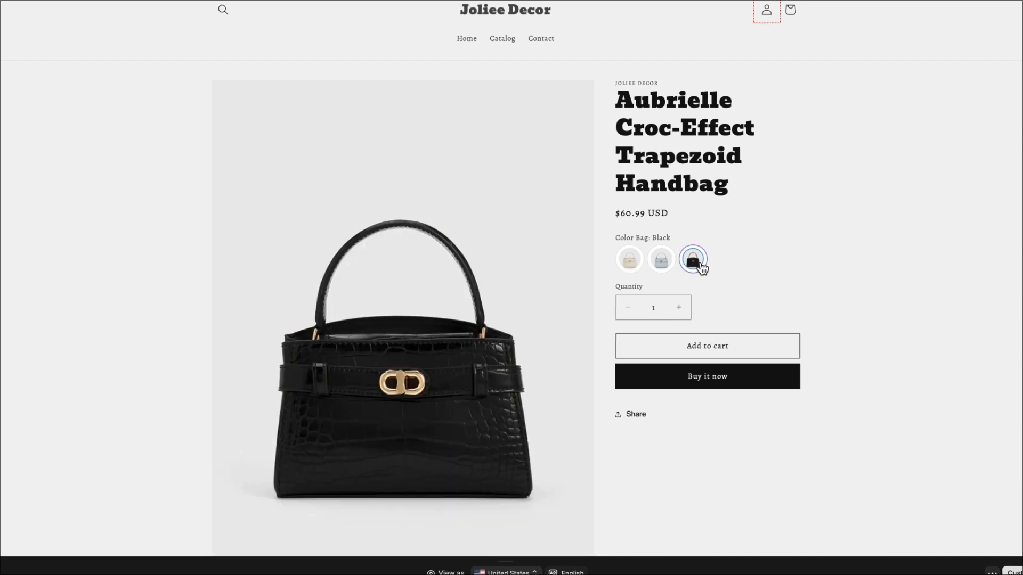
scroll(down, 3)
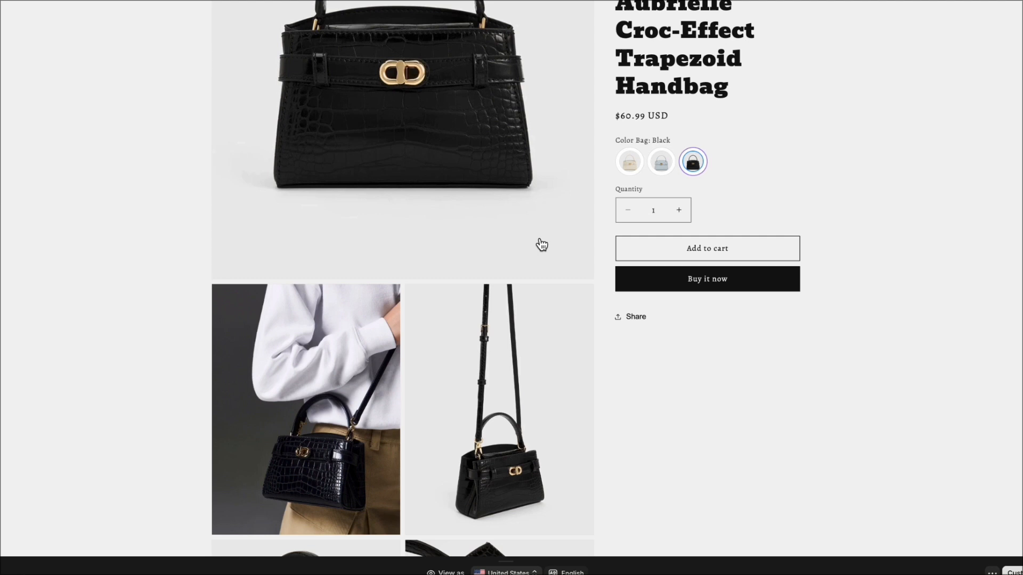
scroll(down, 3)
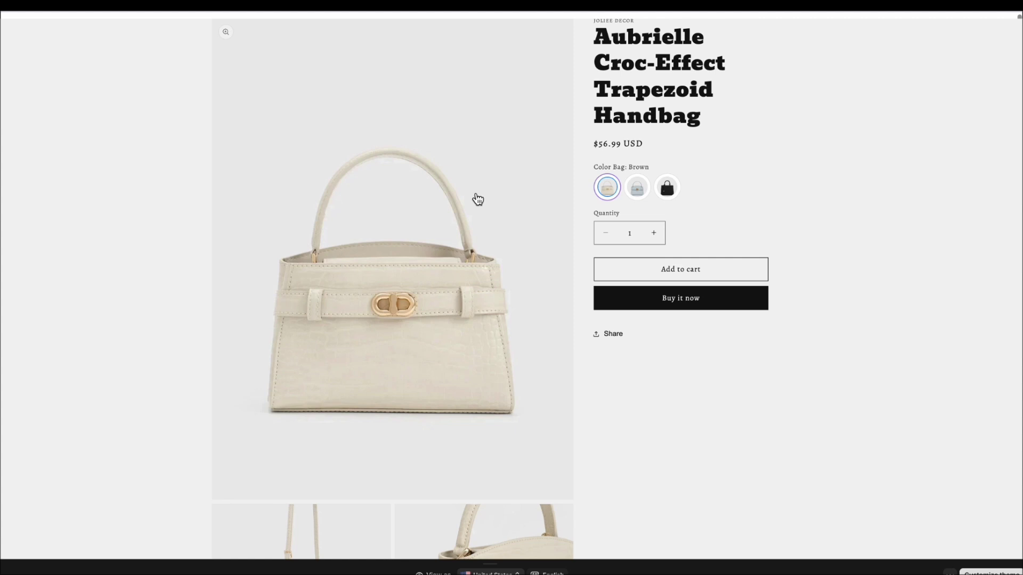
scroll(down, 3)
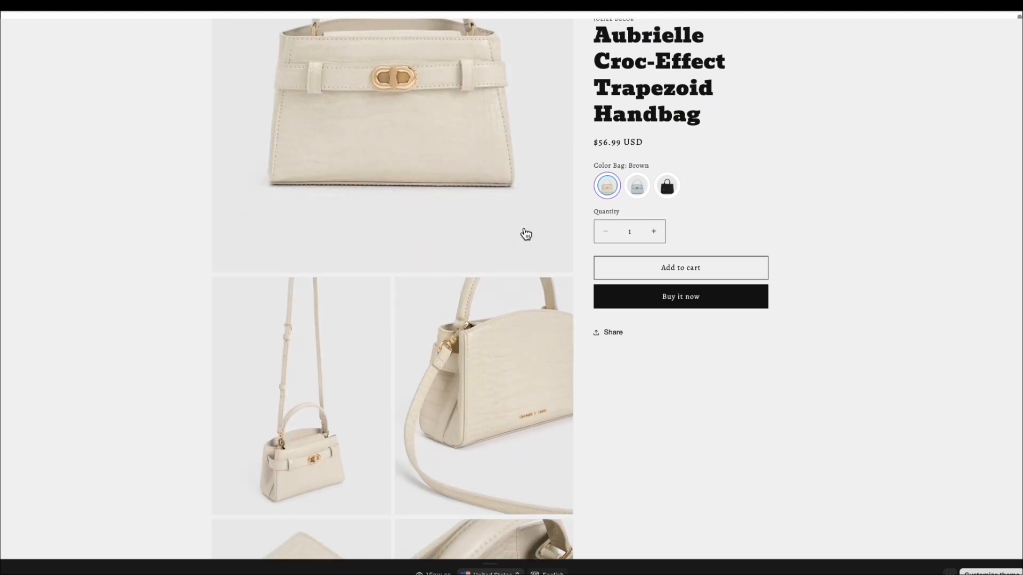
scroll(down, 3)
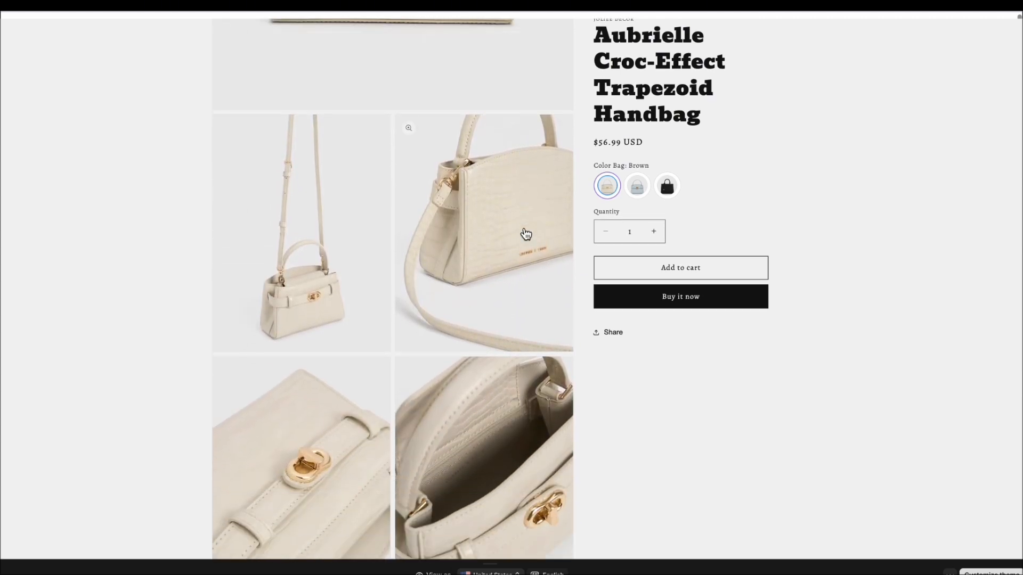
scroll(up, 3)
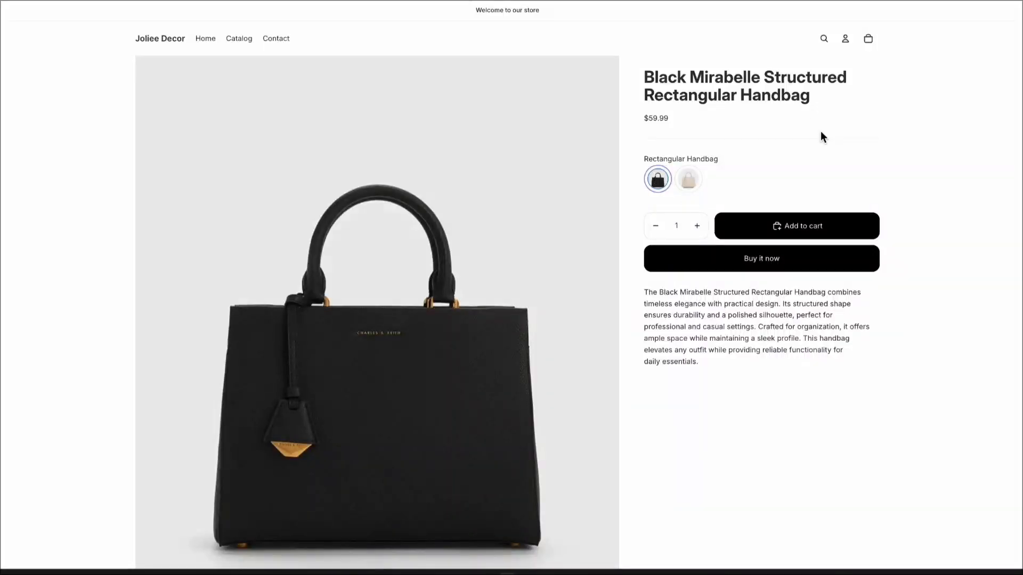
mouse_move(782, 182)
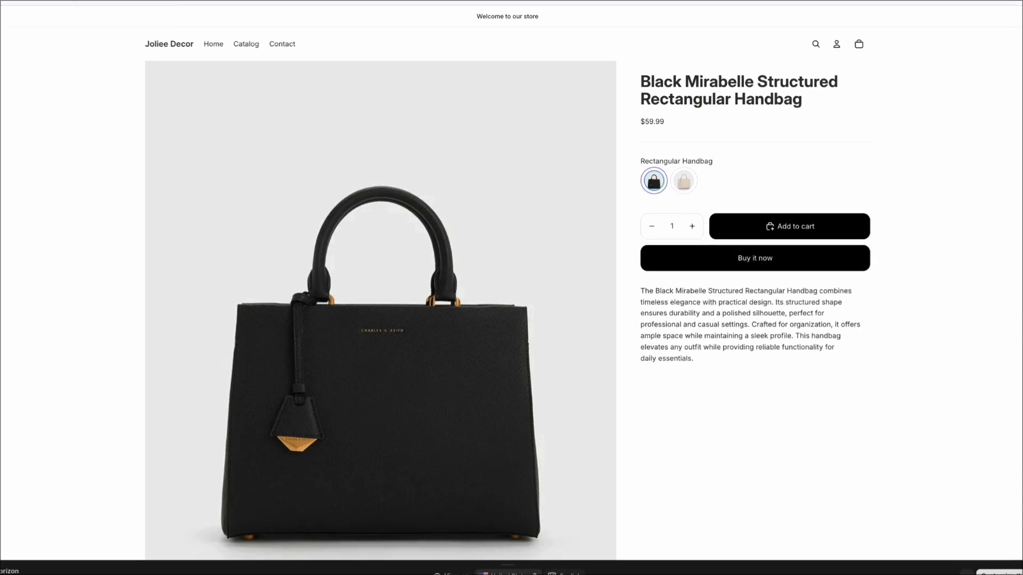
mouse_move(674, 183)
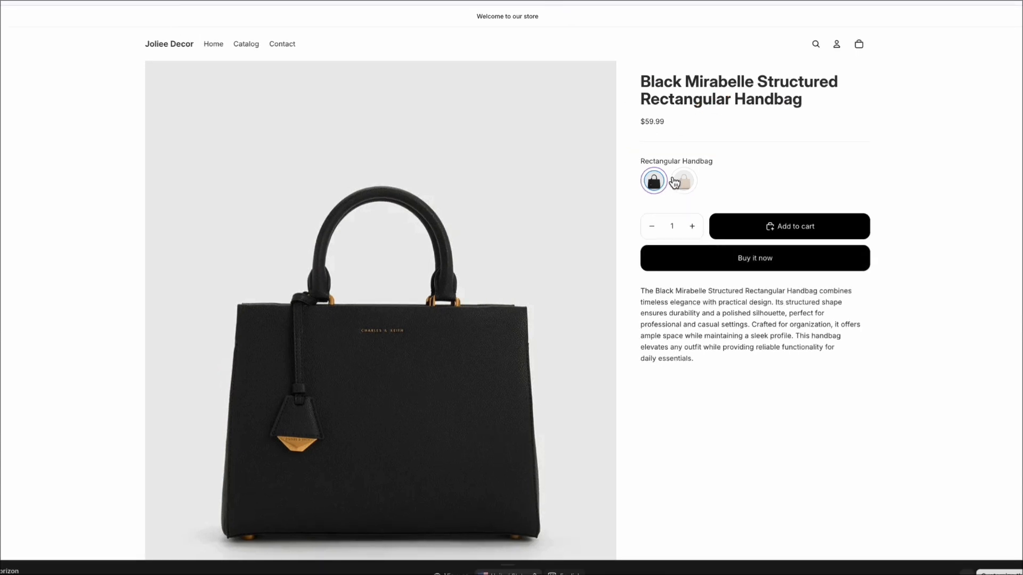
Step: Click the Mirabelle handbag's white swatch to show the sold-out White variant
click(682, 181)
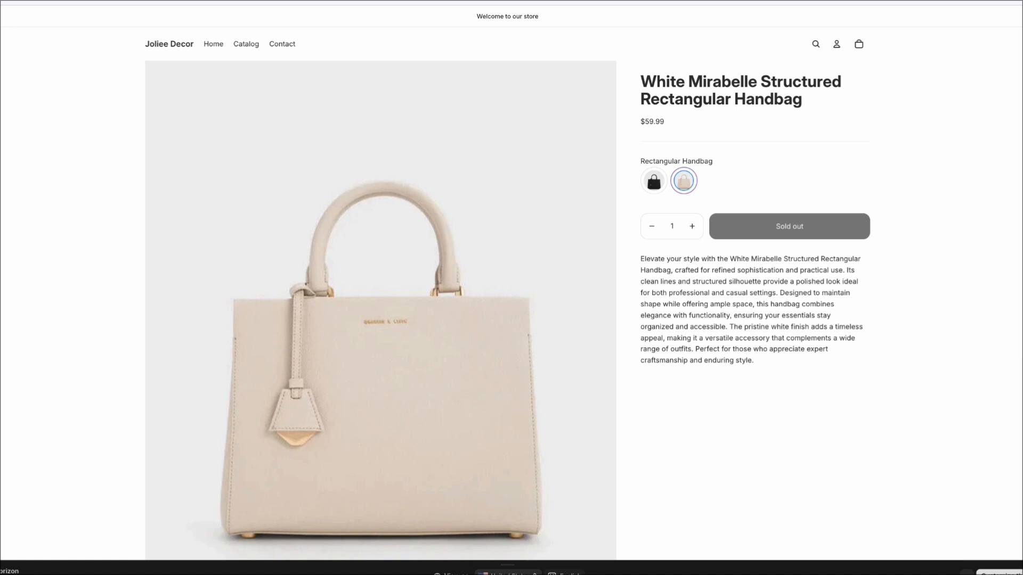